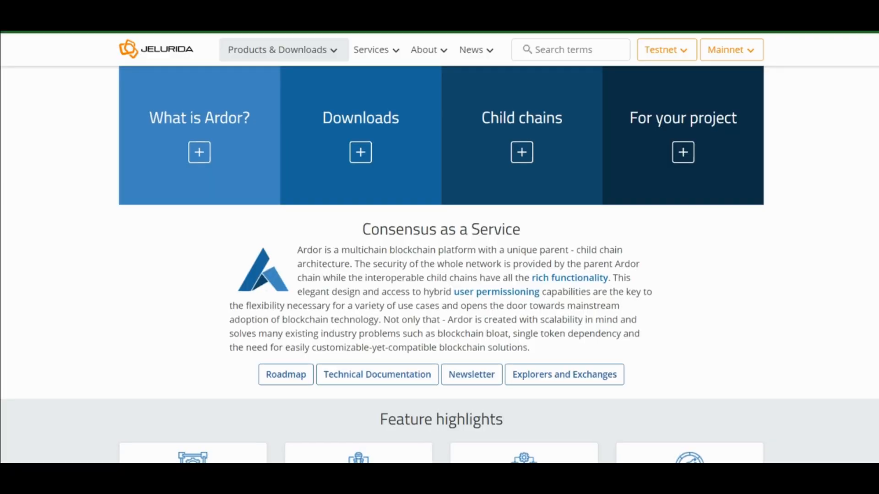
scroll("down", 3)
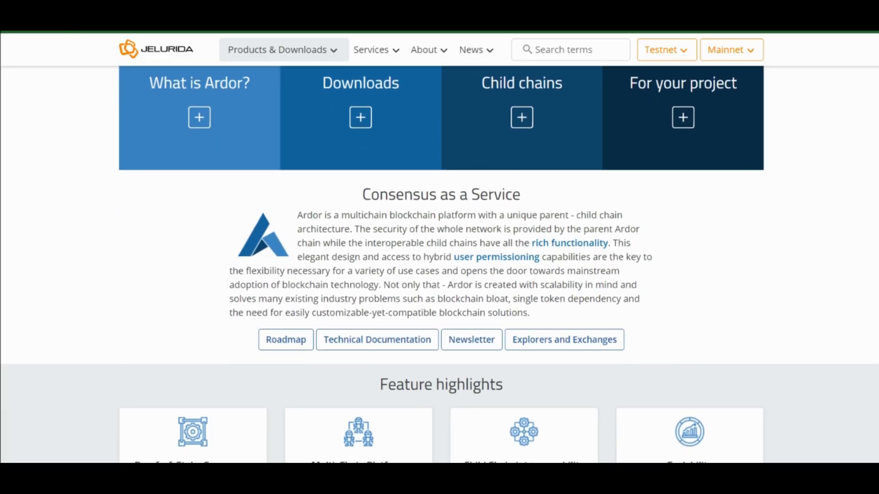
scroll("down", 3)
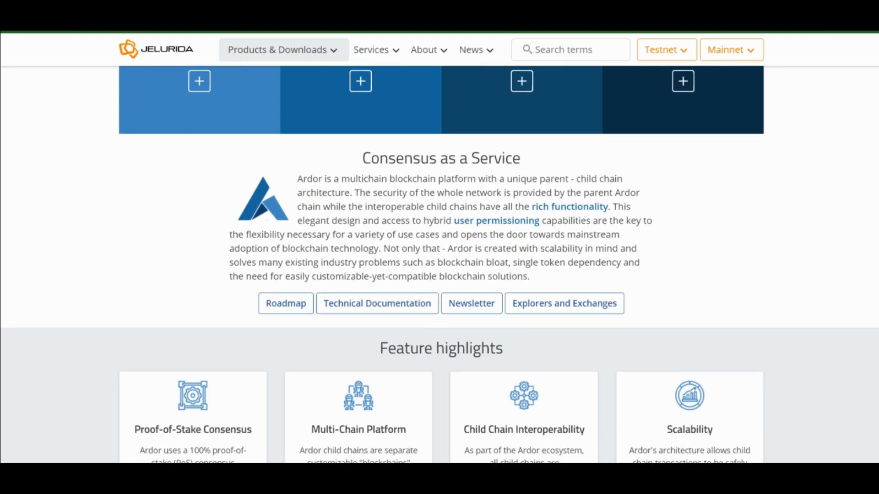
scroll("down", 3)
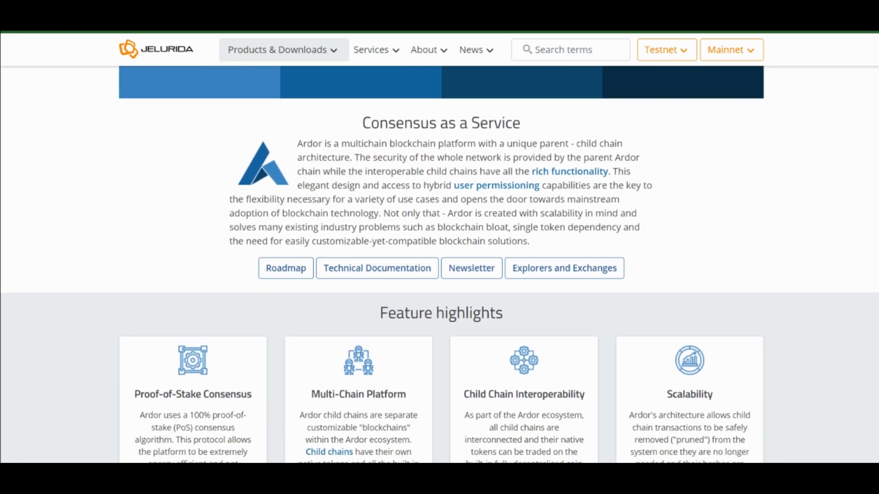
scroll("down", 3)
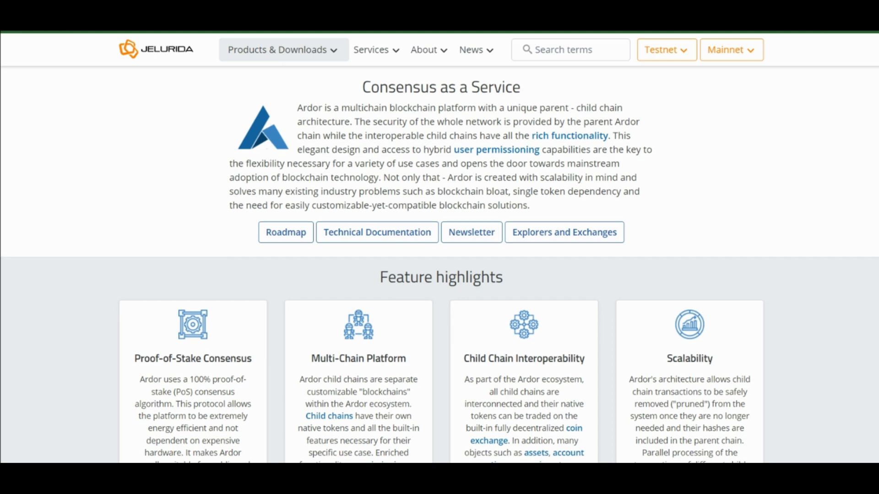
scroll("down", 3)
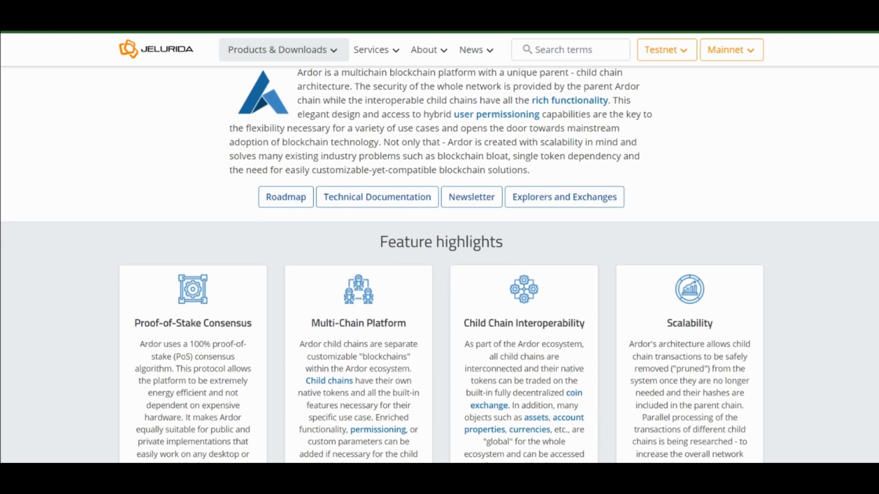
scroll("down", 3)
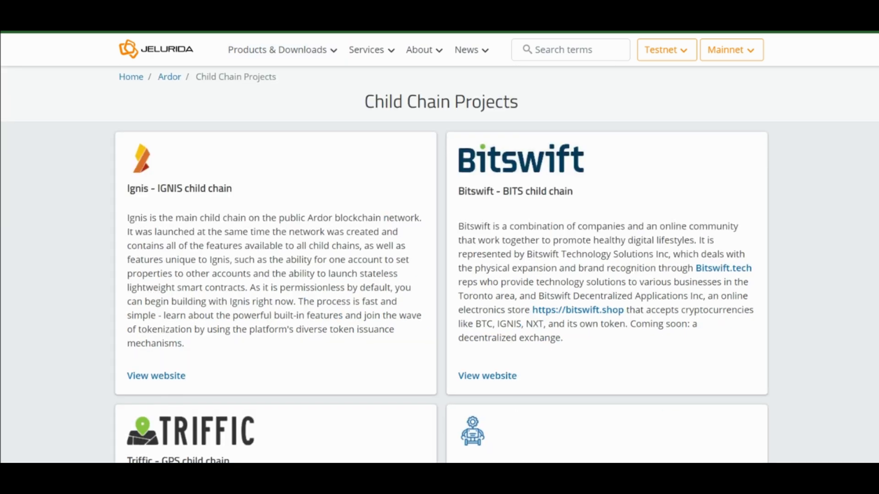
scroll("down", 3)
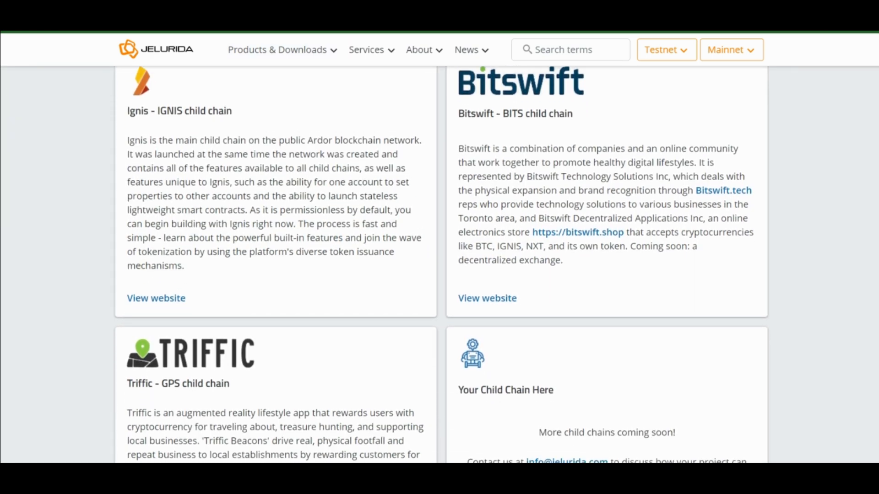